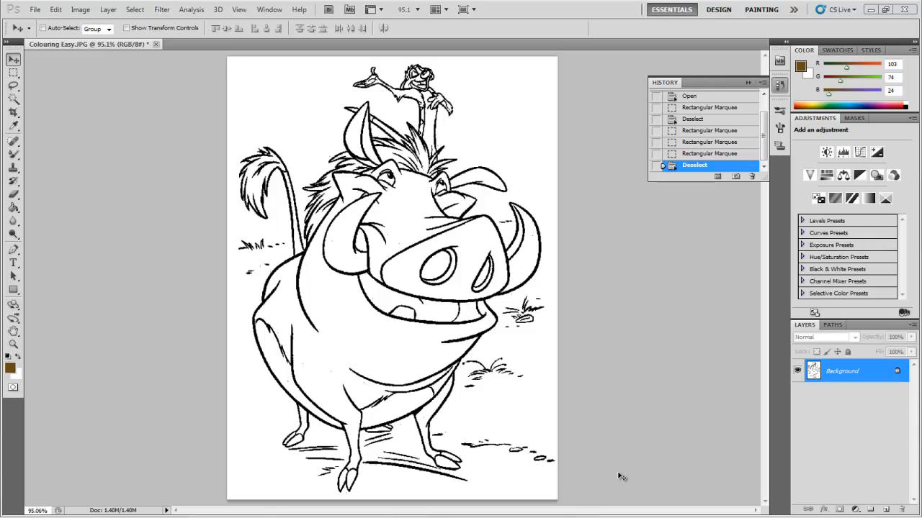
mouse_move(481, 308)
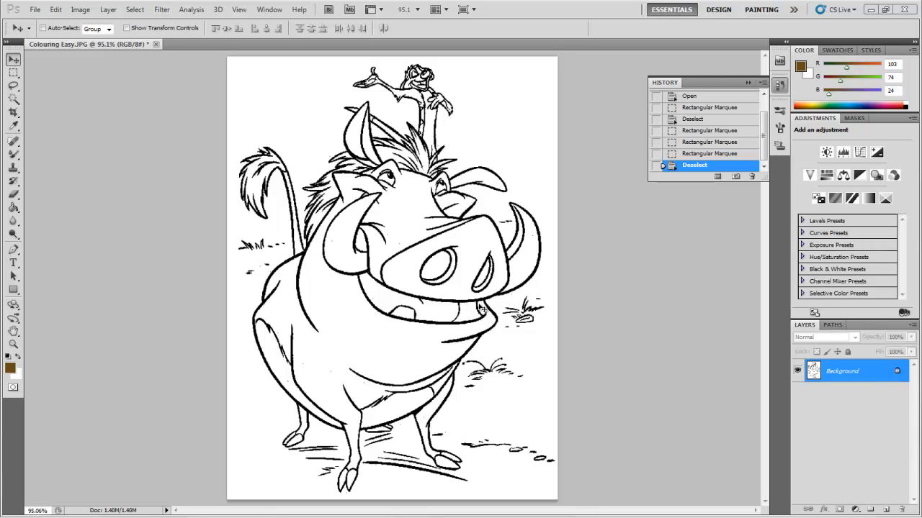
mouse_move(855, 369)
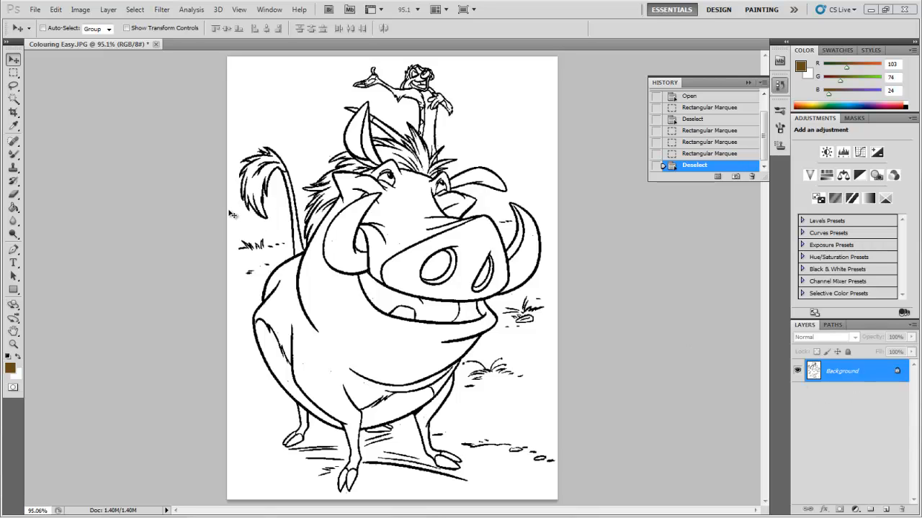
mouse_move(22, 107)
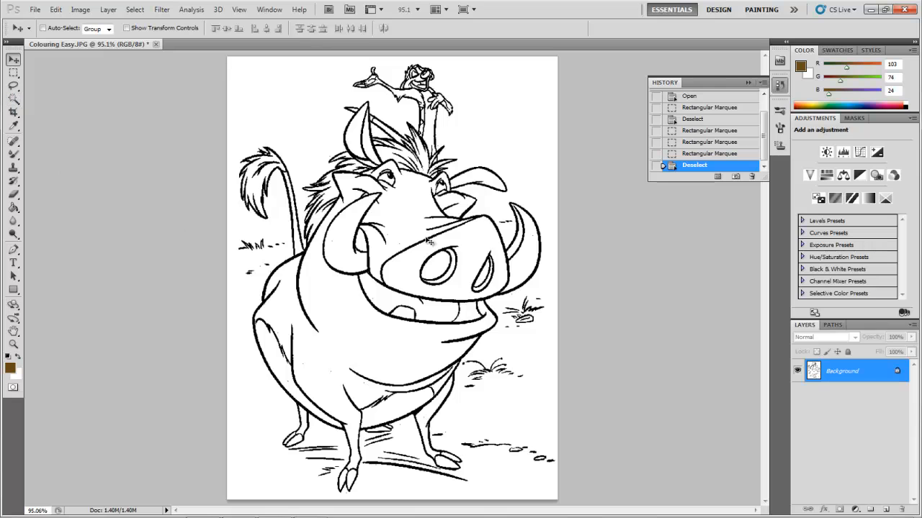
mouse_move(478, 245)
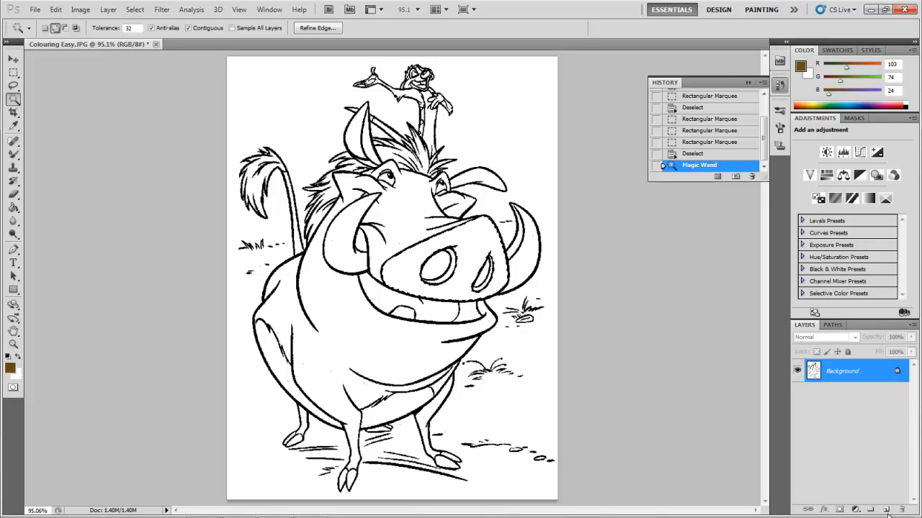
Add an empty layer above the drawing and set pink as the foreground colour
click(887, 509)
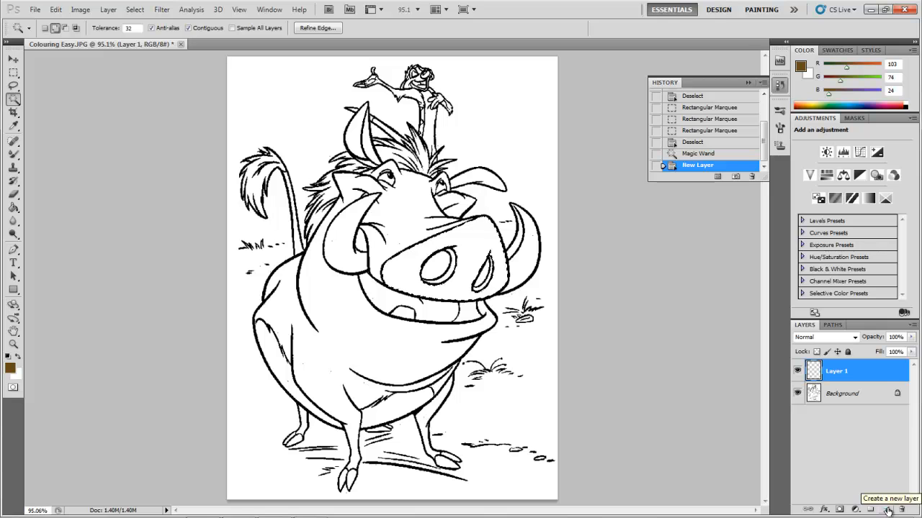
mouse_move(3, 244)
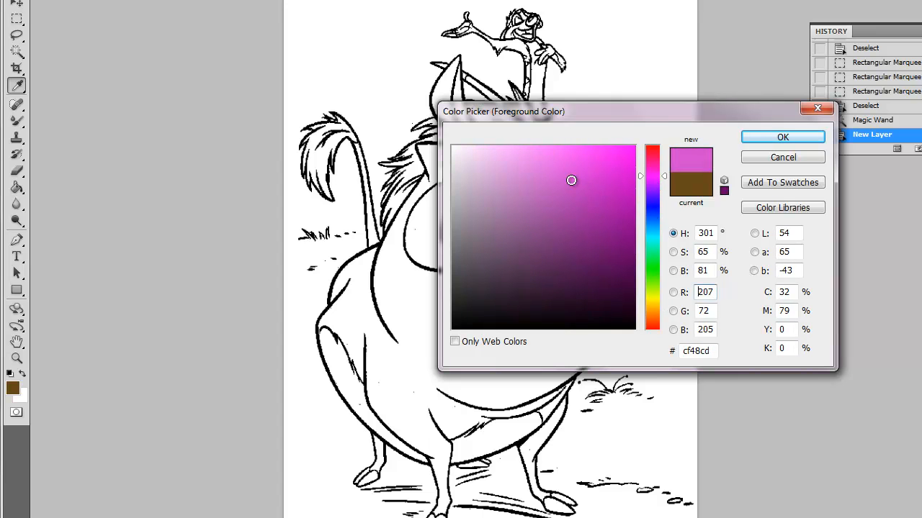
click(782, 137)
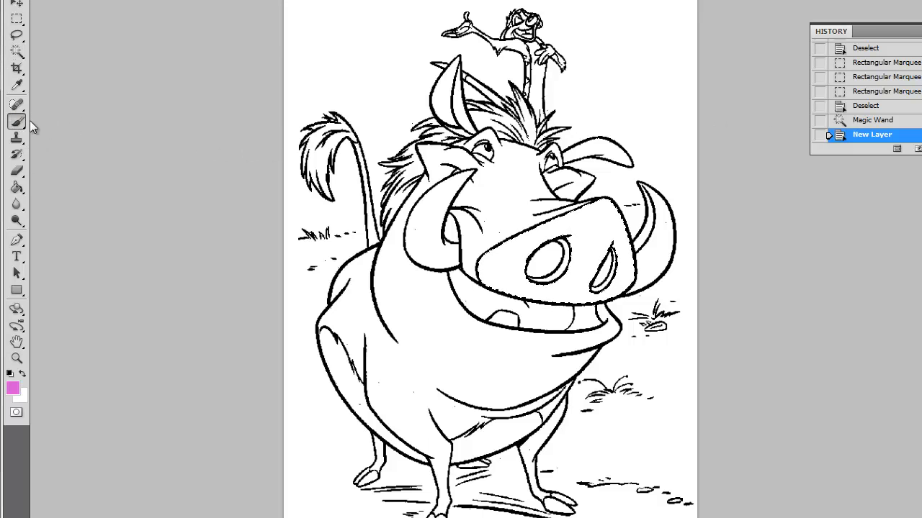
mouse_move(16, 121)
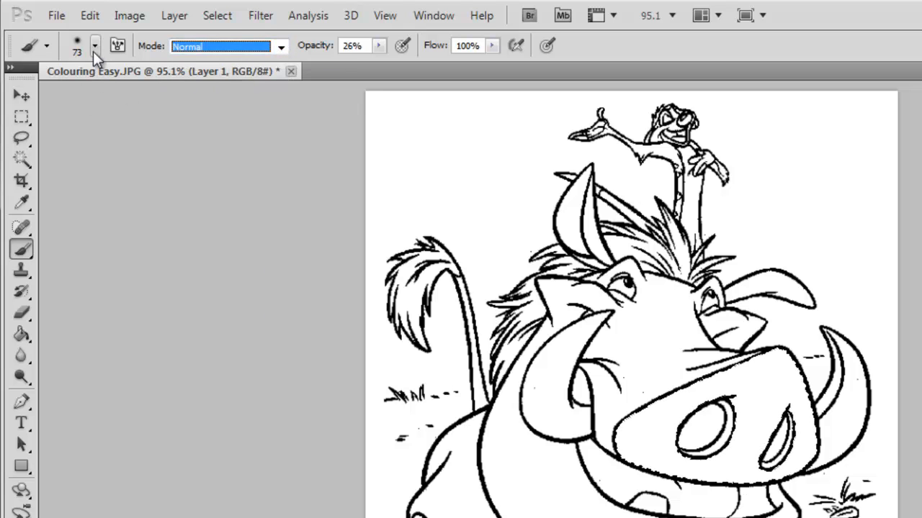
Set the brush to Size 61 with 9% hardness and lower its opacity
click(95, 45)
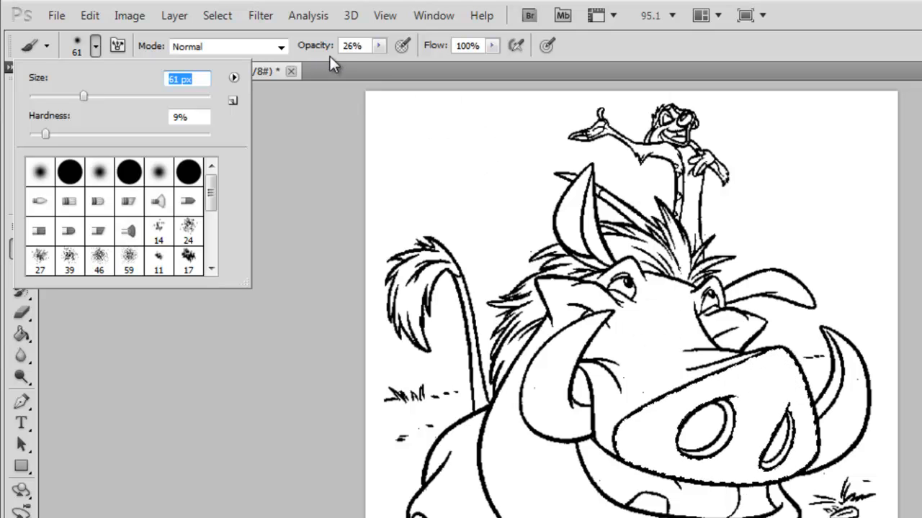
click(378, 44)
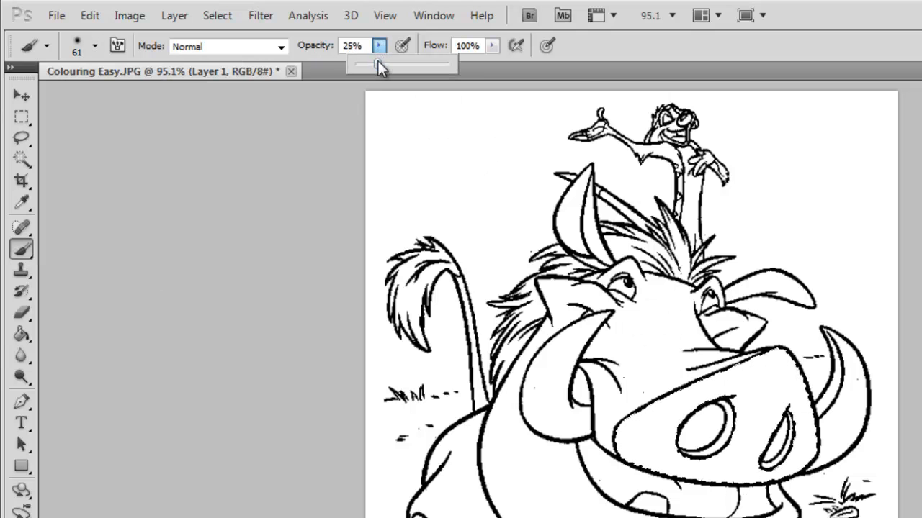
drag(352, 64, 449, 65)
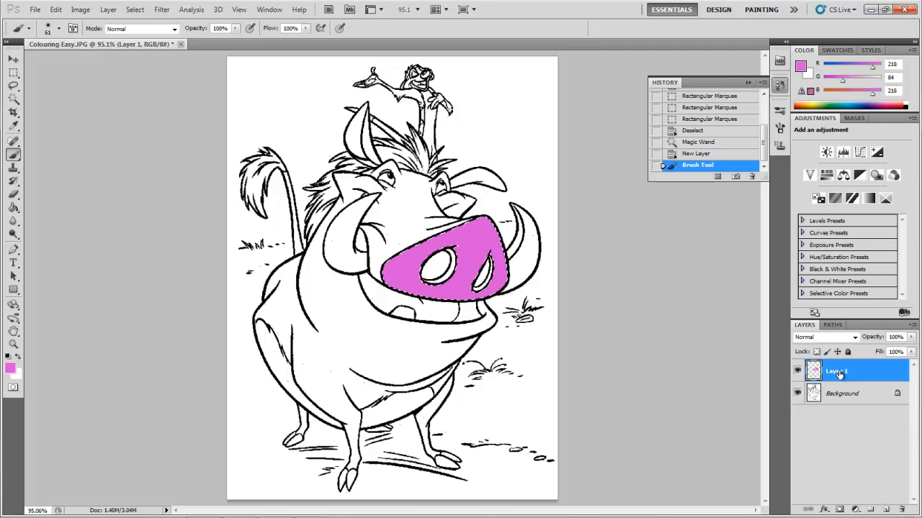
Begin renaming the layer holding the pink nose
double_click(838, 372)
text(nose)
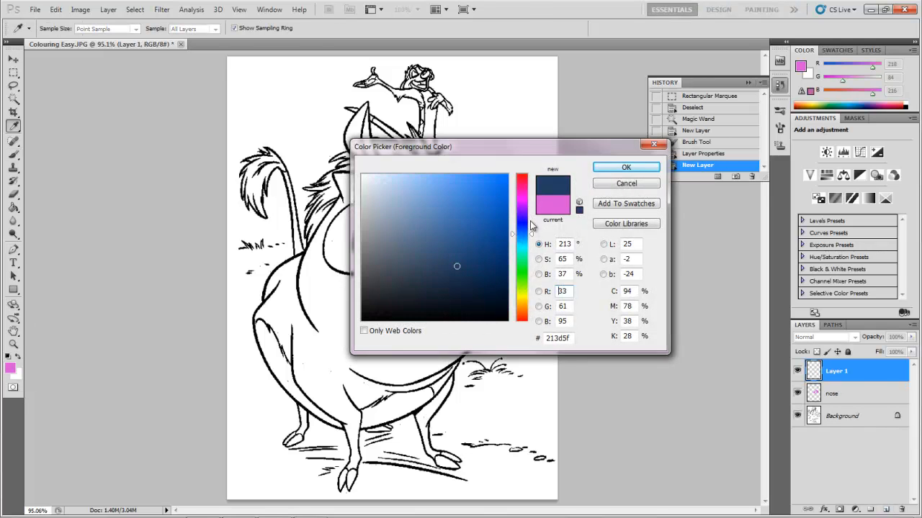
Confirm dark blue as the painting colour and clear the selection
click(624, 167)
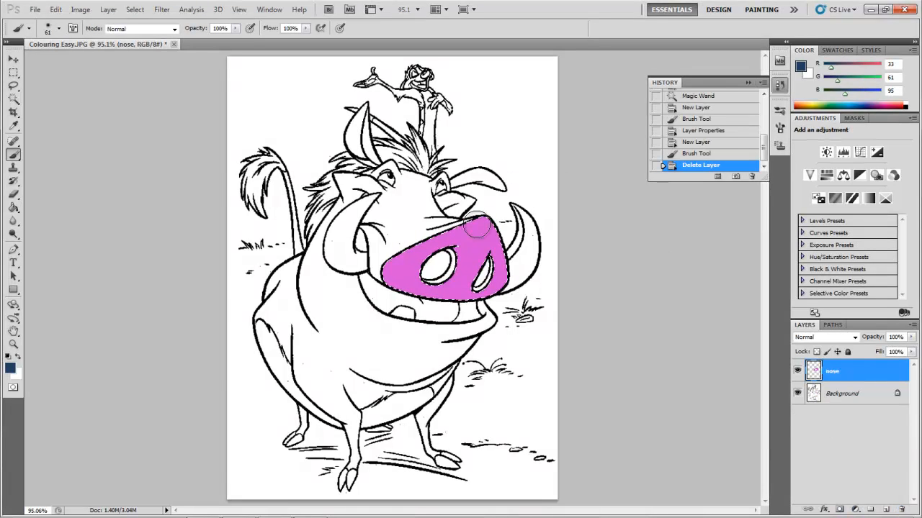
click(475, 227)
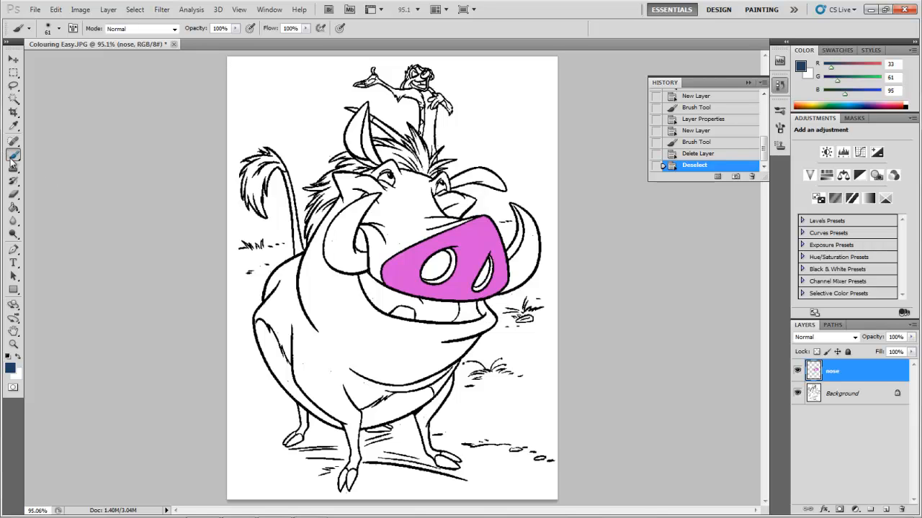
mouse_move(13, 157)
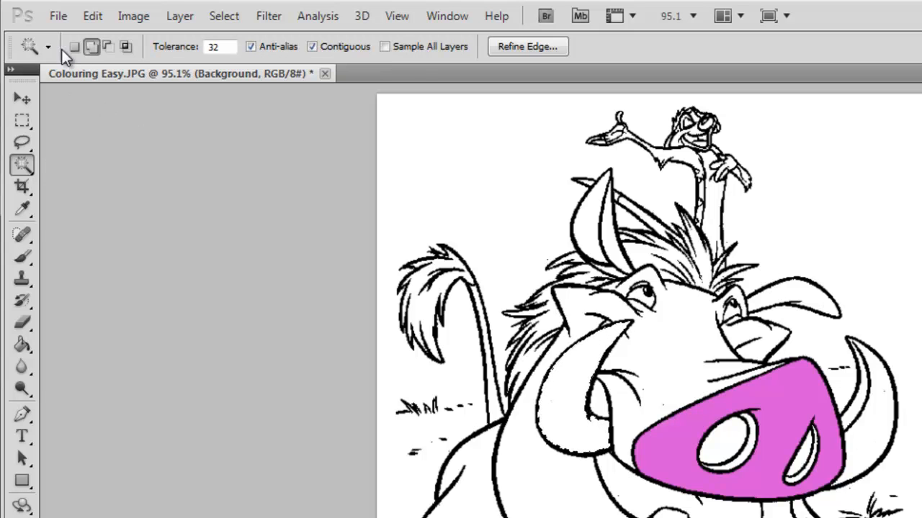
Put the Magic Wand into Add to Selection mode for selecting both tusks
click(92, 46)
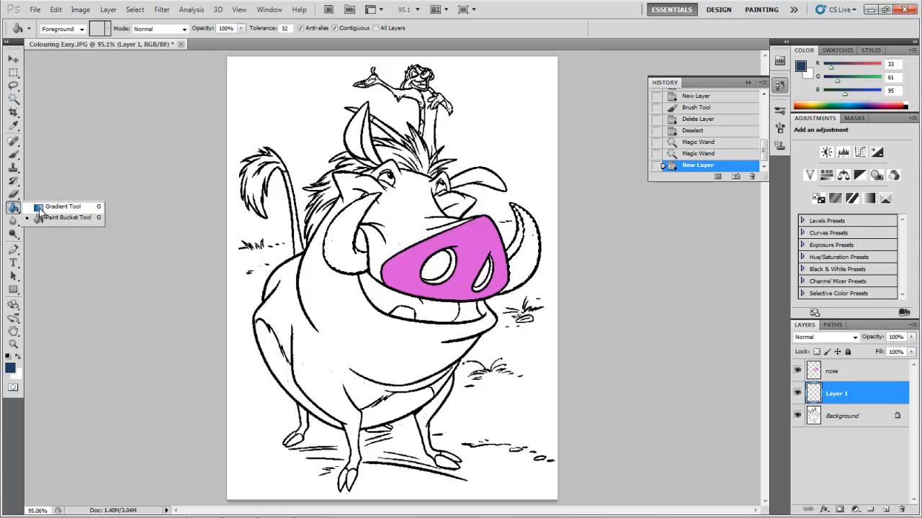
mouse_move(69, 217)
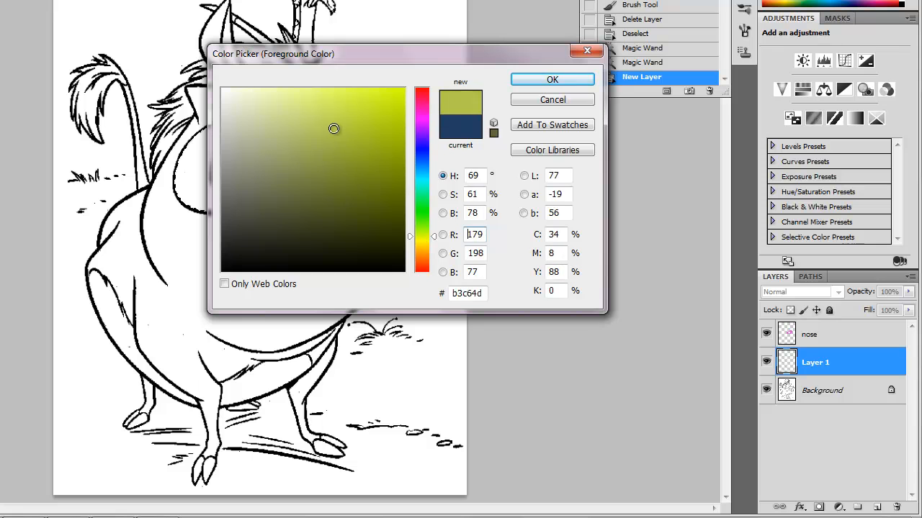
Fill the selected tusks with olive green and rename their layer 'tusks'
click(553, 79)
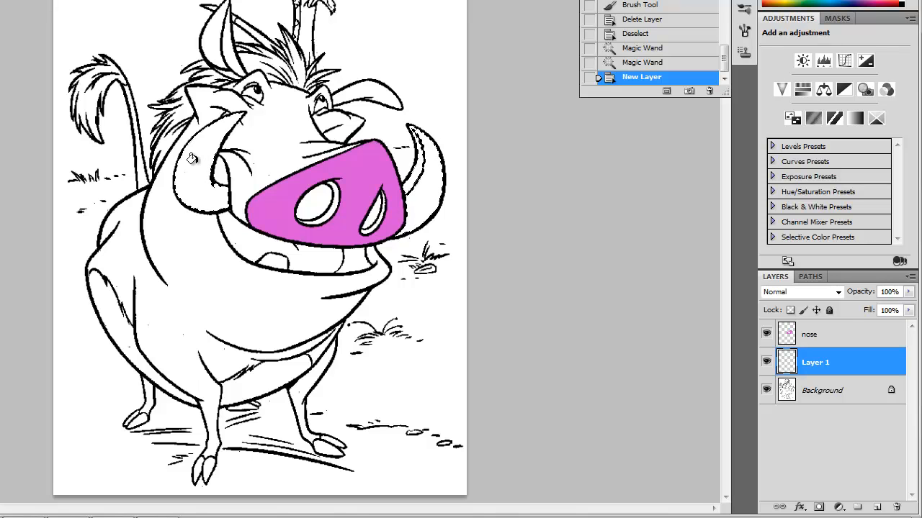
click(201, 170)
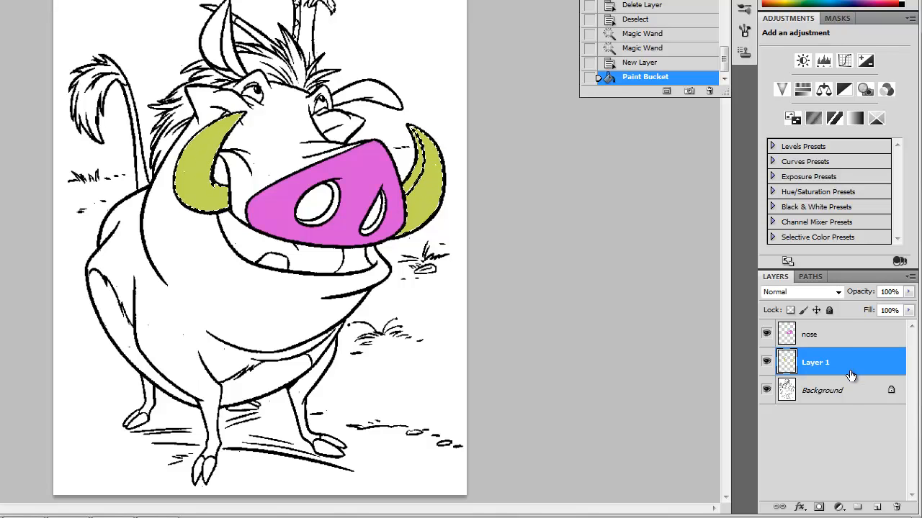
double_click(815, 363)
text(tusks)
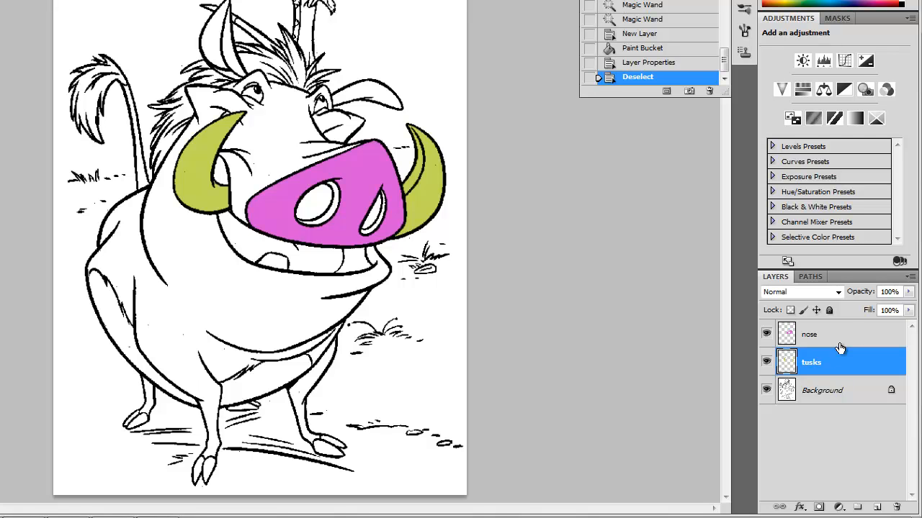
From the Background layer, wand-select Pumbaa's body regions, adding each to the selection
click(820, 388)
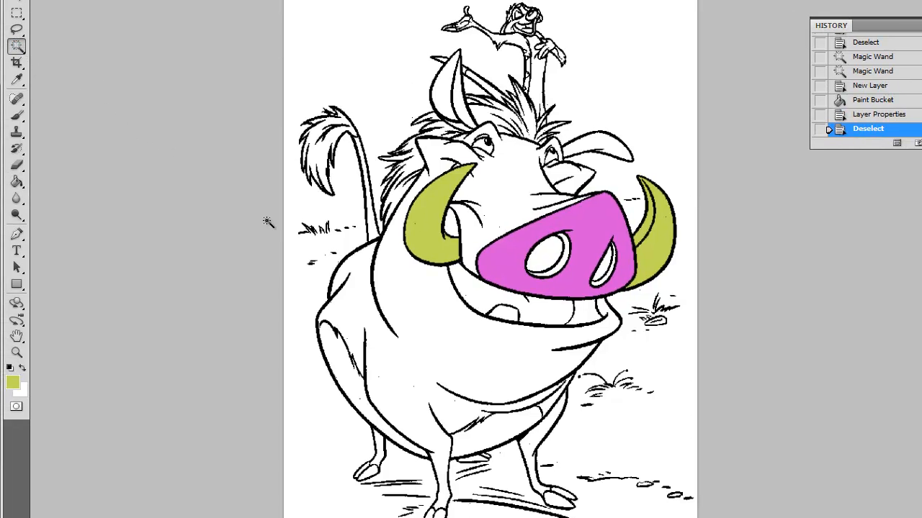
mouse_move(439, 295)
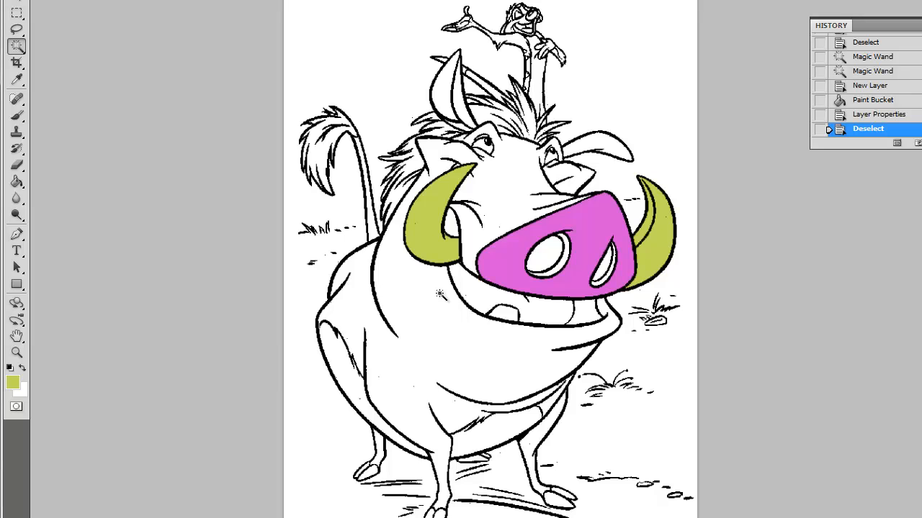
click(440, 319)
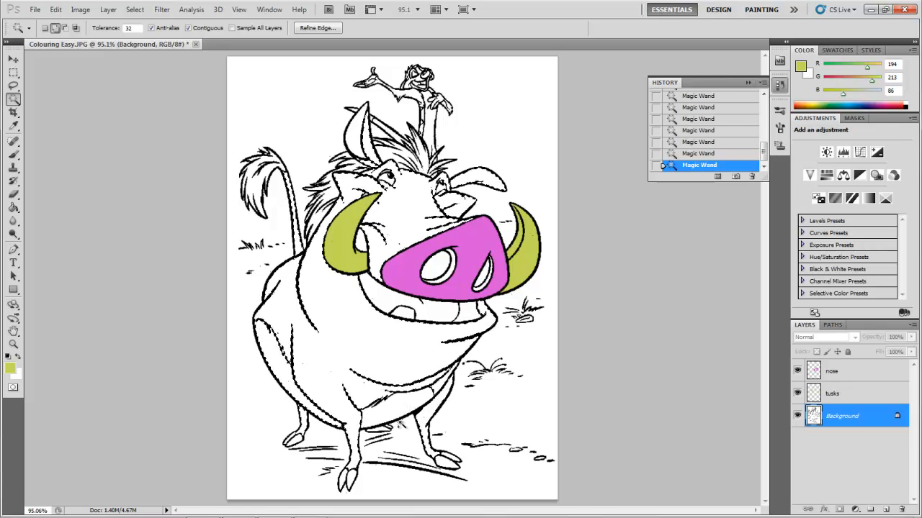
click(396, 415)
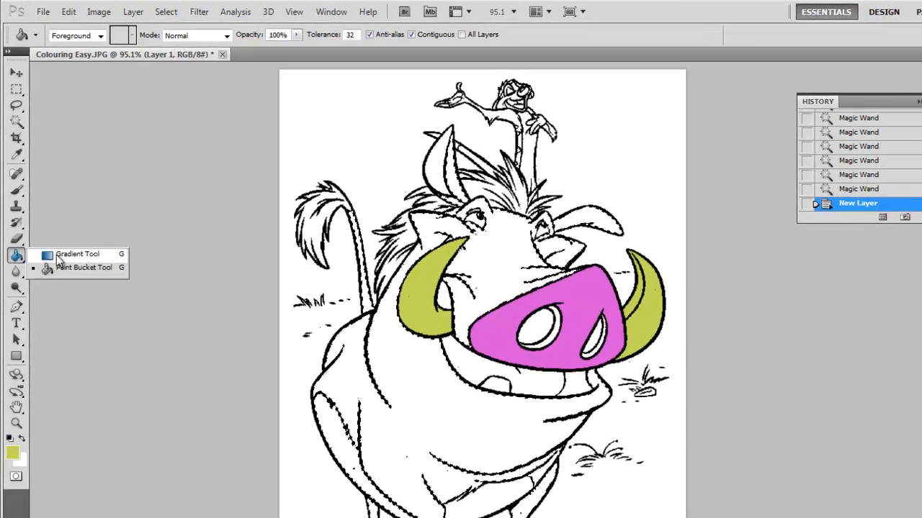
Switch to the Gradient tool and set a gradient stop to a lighter orange in the Gradient Editor
click(76, 253)
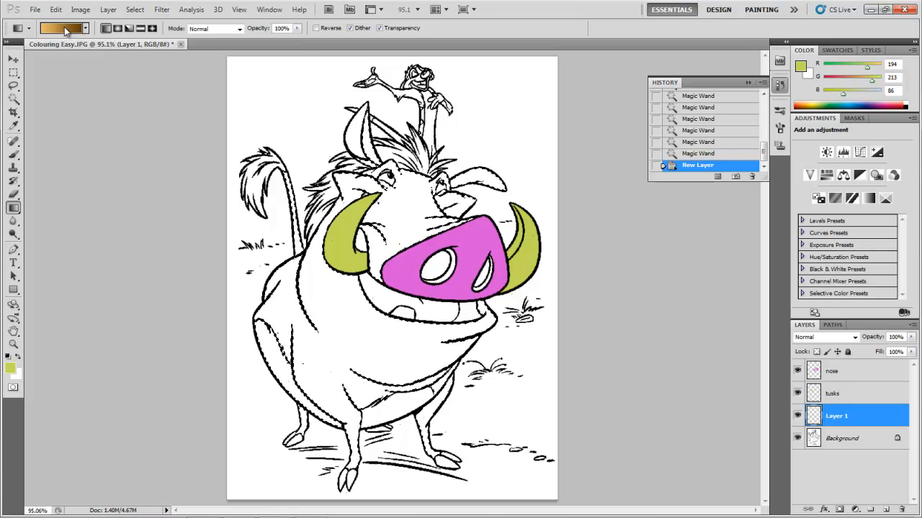
click(61, 27)
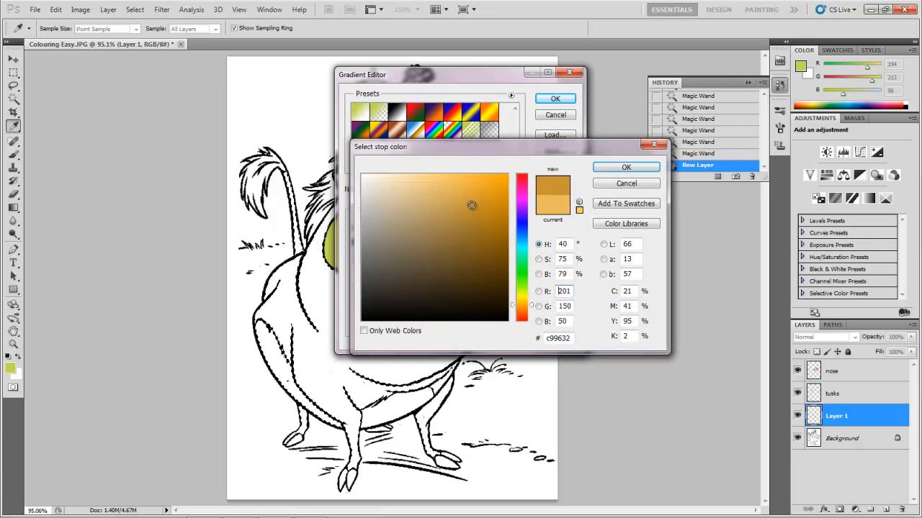
click(453, 190)
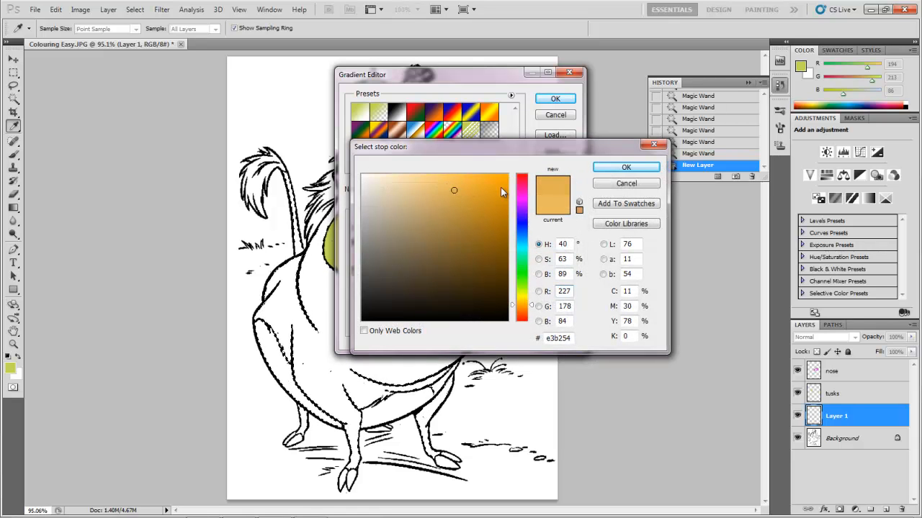
click(625, 167)
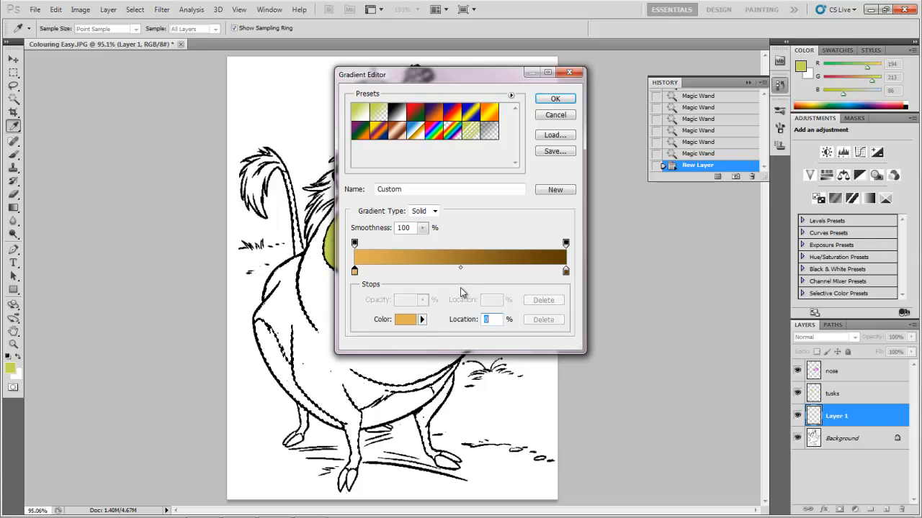
mouse_move(414, 273)
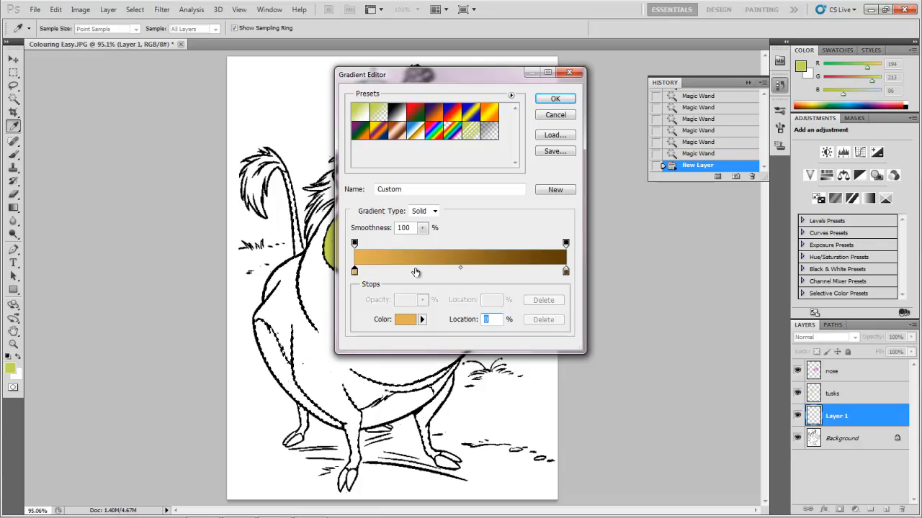
mouse_move(415, 272)
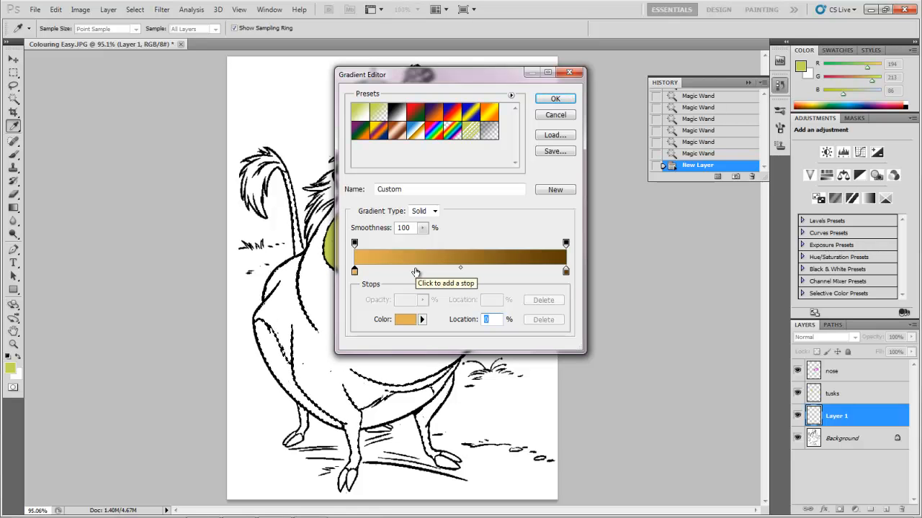
mouse_move(539, 271)
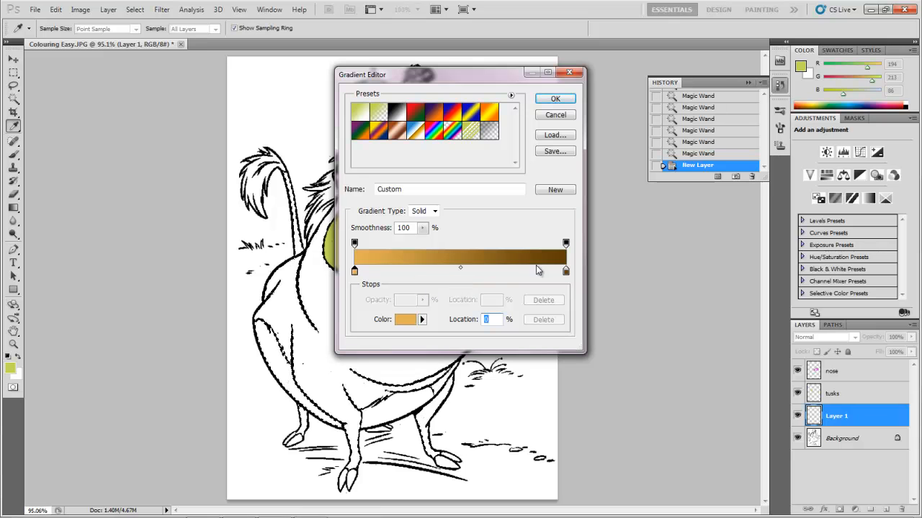
mouse_move(544, 276)
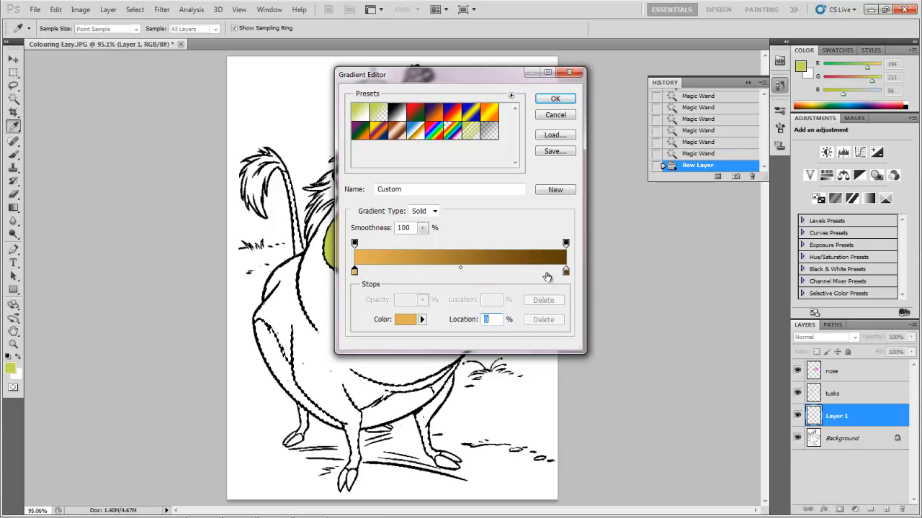
mouse_move(547, 277)
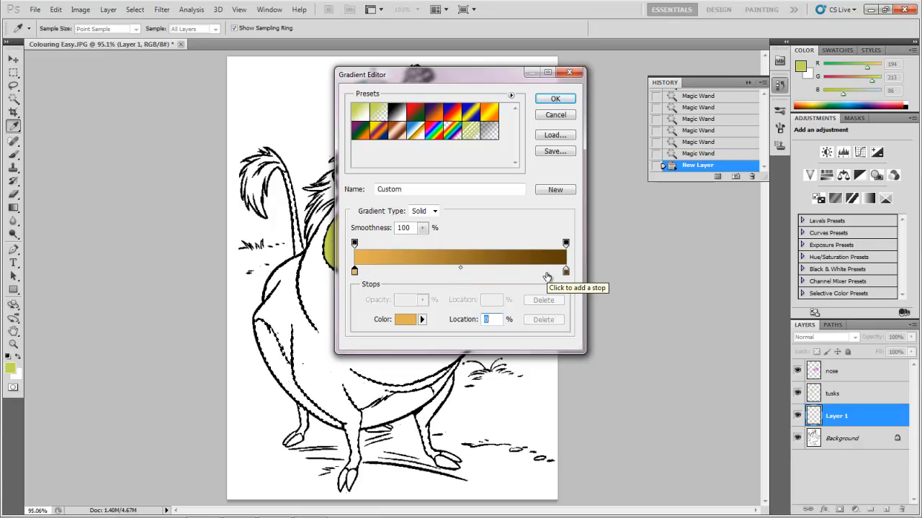
mouse_move(520, 281)
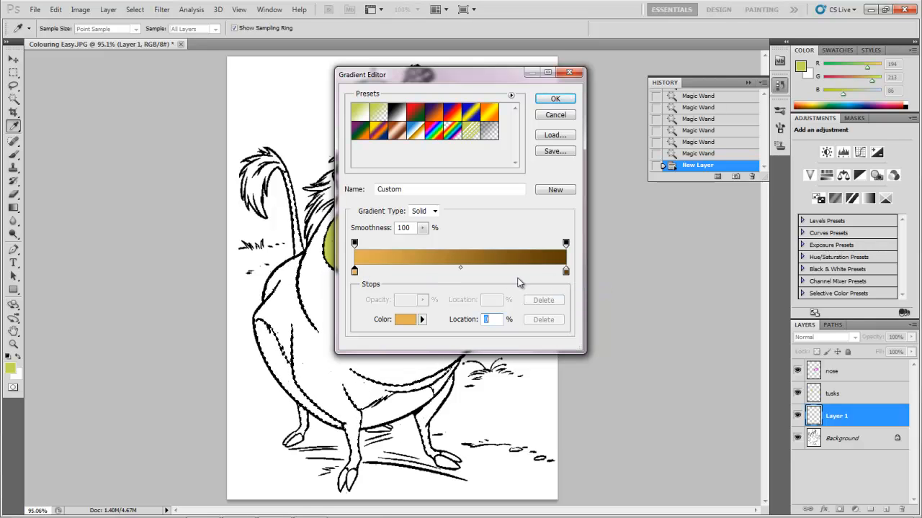
Accept the custom brown gradient and drag it downward from the head across the body
click(556, 97)
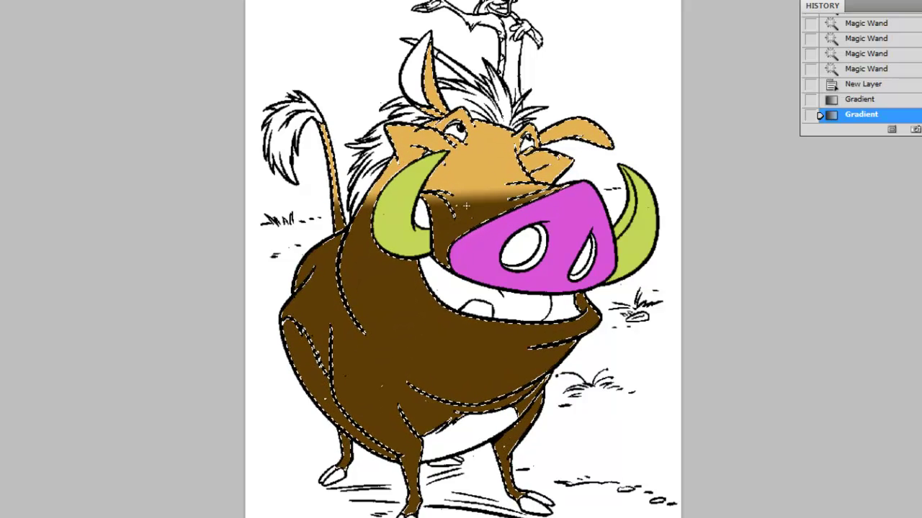
drag(487, 147, 407, 357)
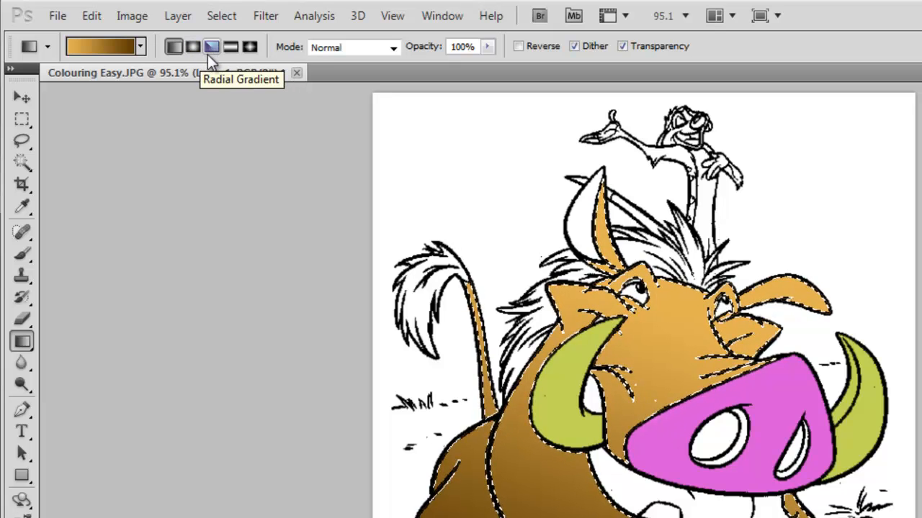
mouse_move(230, 46)
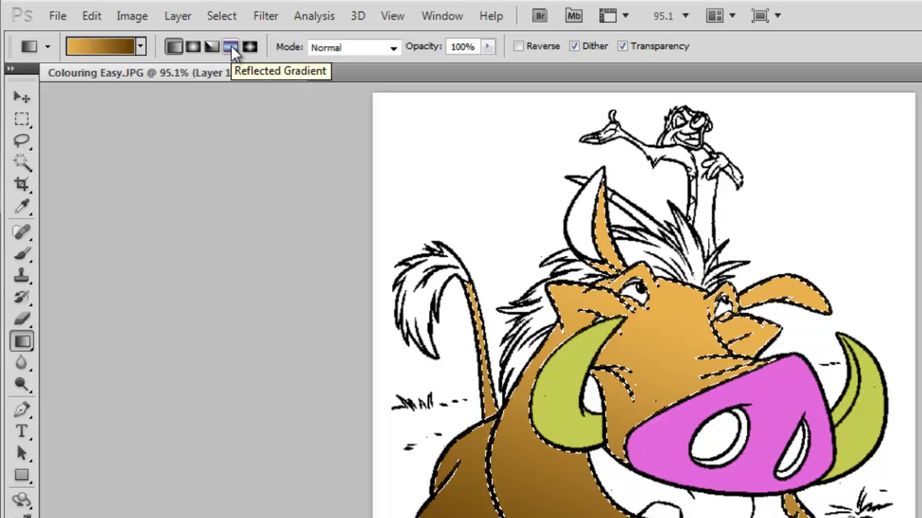
mouse_move(250, 46)
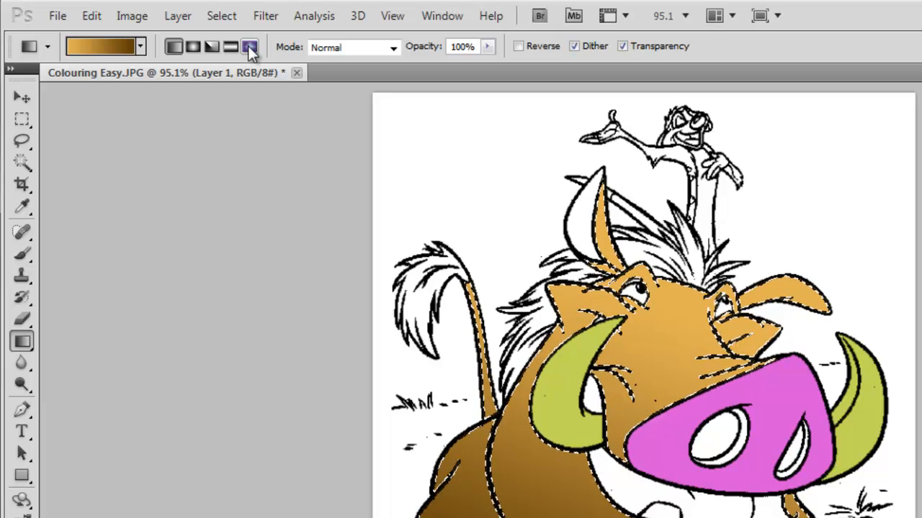
Try a different gradient shape before reapplying the body gradient
click(249, 46)
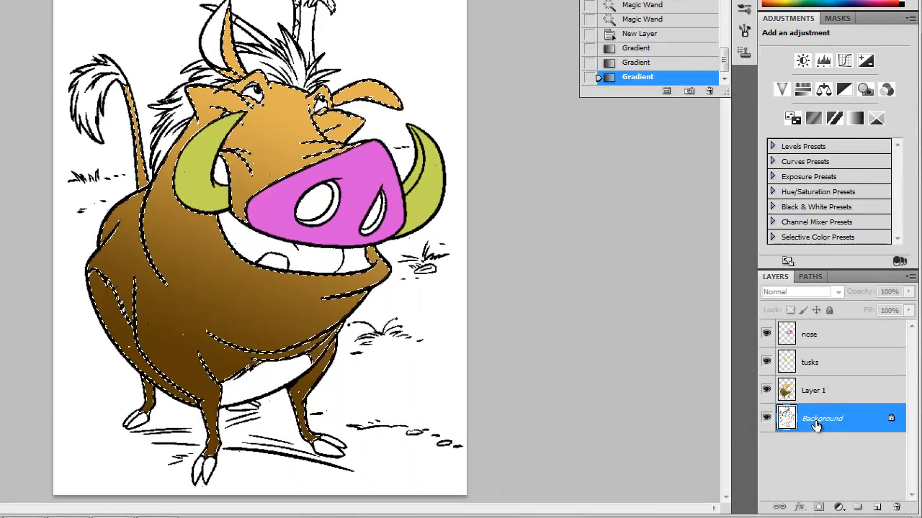
Deselect the body and start picking the hair and tail areas on the background
key(ctrl+d)
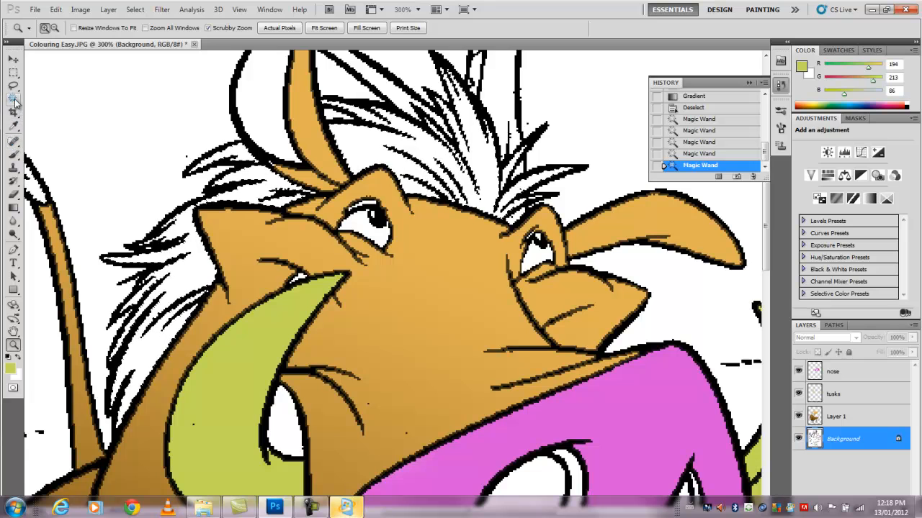
click(13, 99)
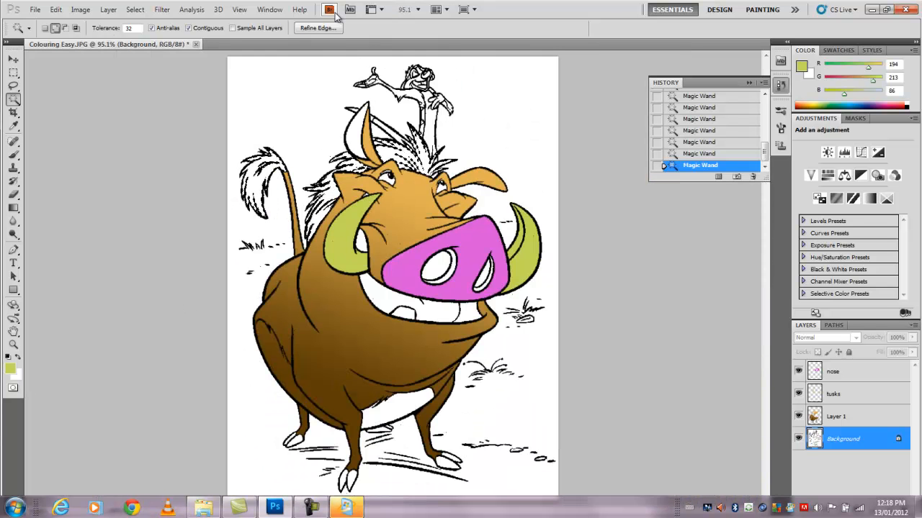
Try a custom colour in the Fill dialog, then cancel without filling
click(54, 9)
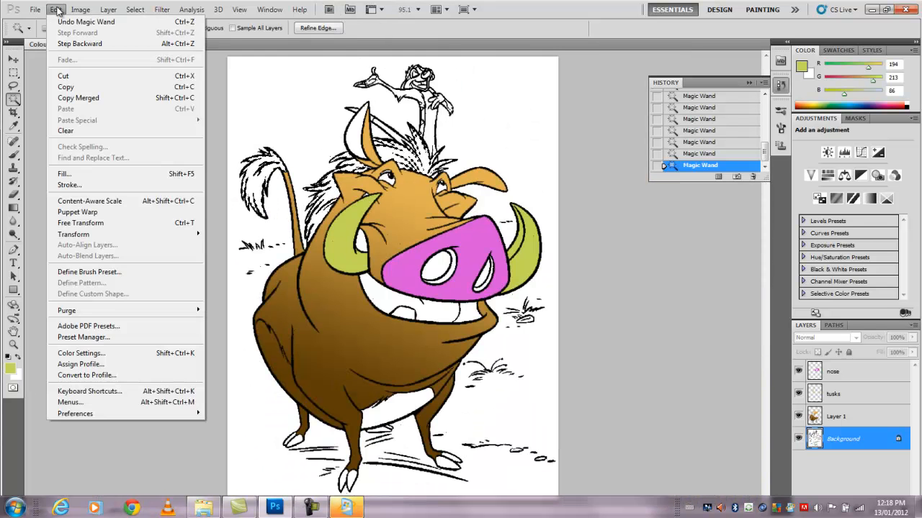
click(63, 173)
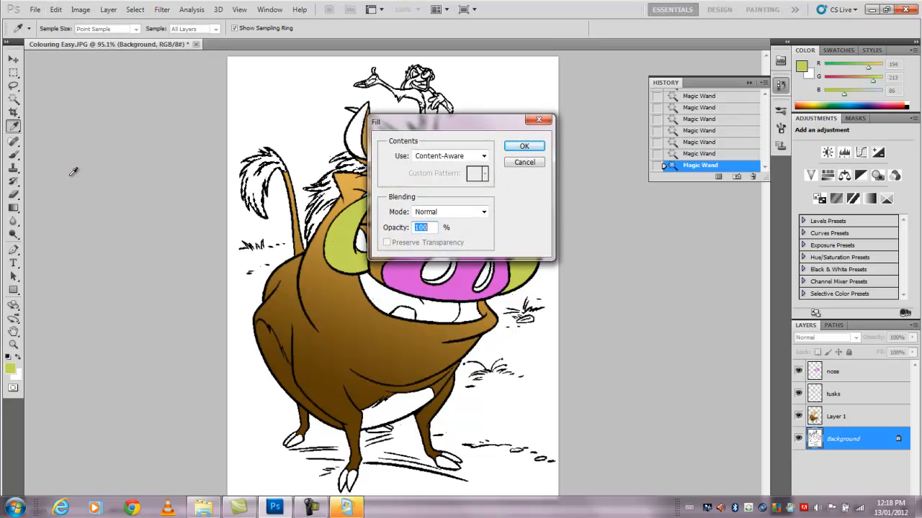
click(483, 155)
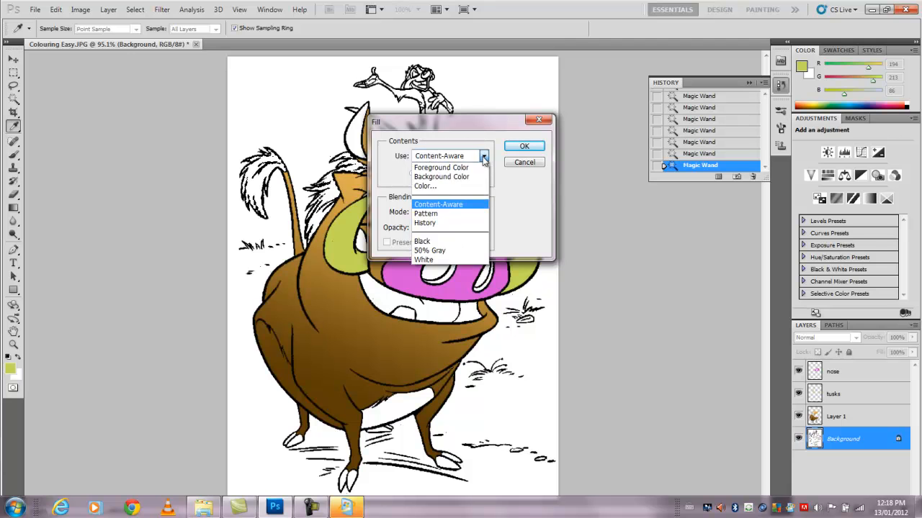
click(424, 186)
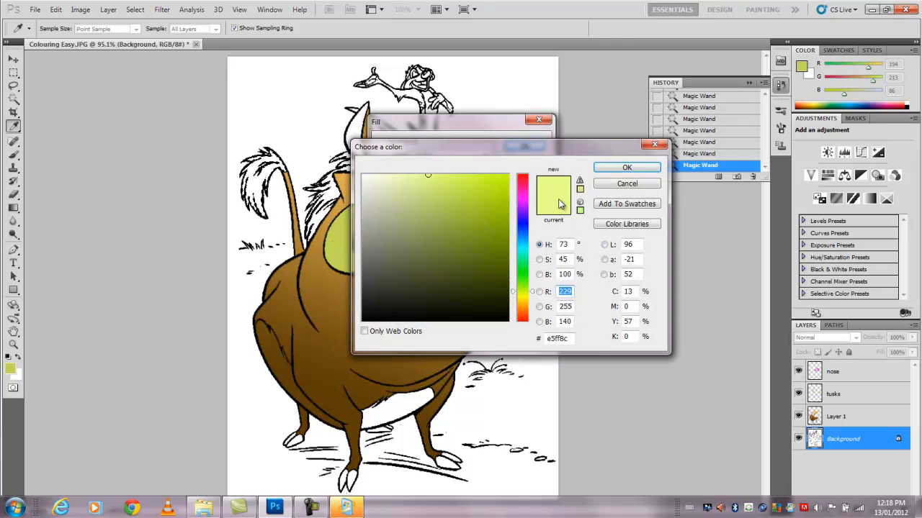
click(625, 167)
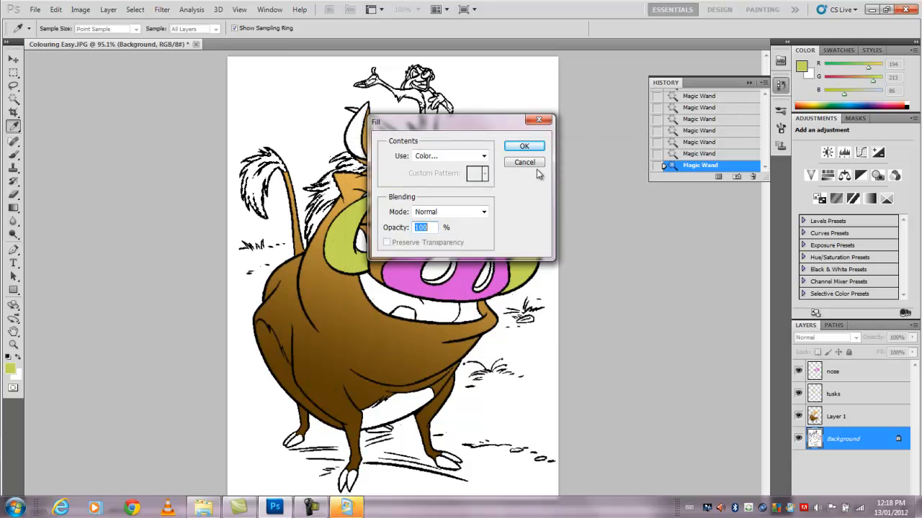
click(524, 147)
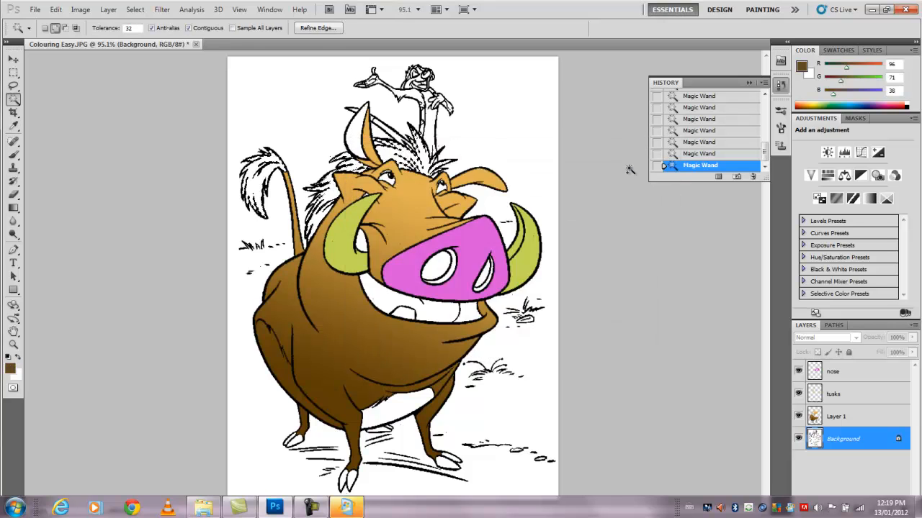
Reopen Fill and choose the current dark brown foreground colour
click(55, 9)
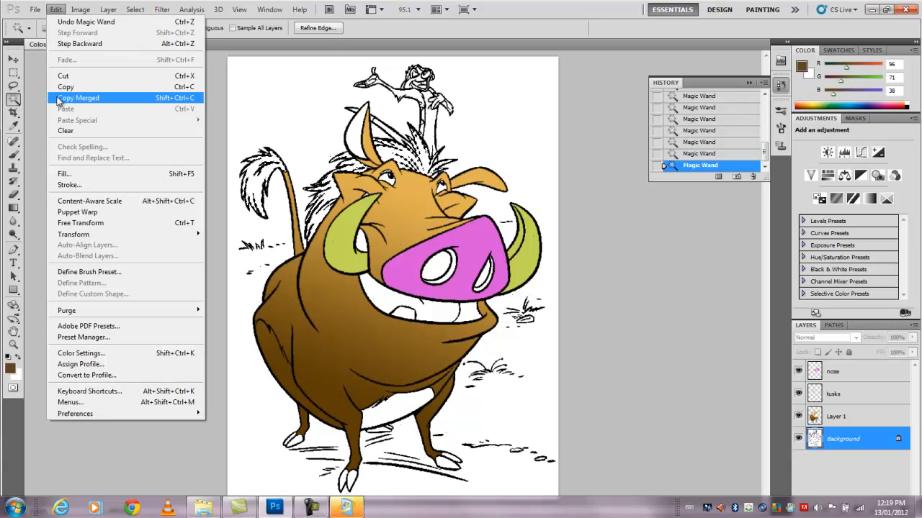
click(63, 173)
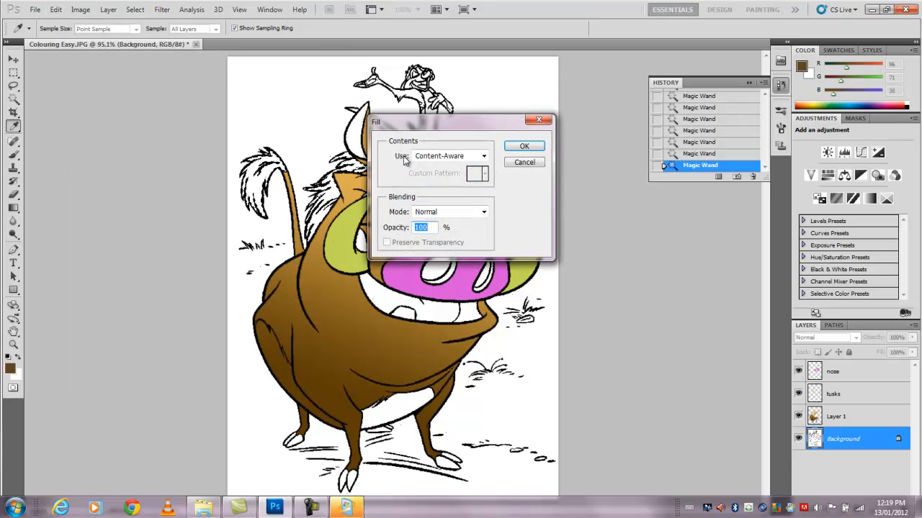
click(483, 155)
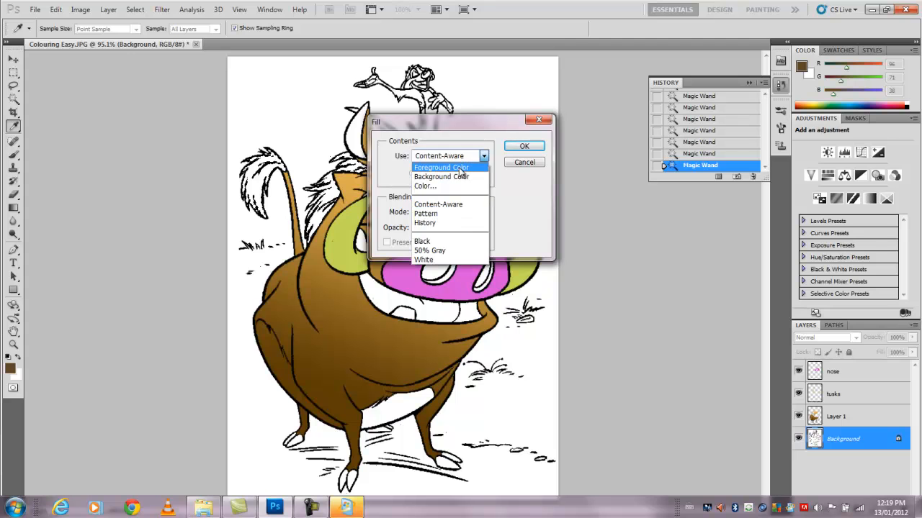
click(524, 147)
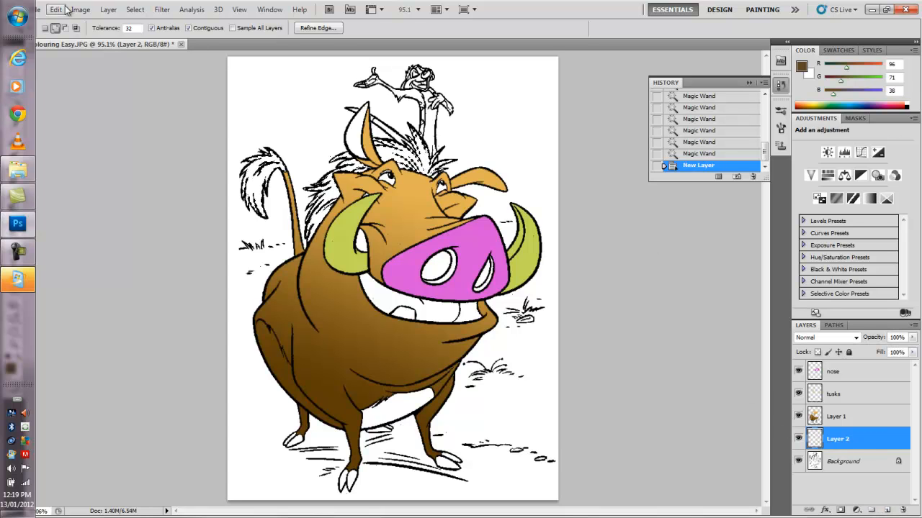
Fill the hair and tail selection with dark brown on the new layer
click(55, 9)
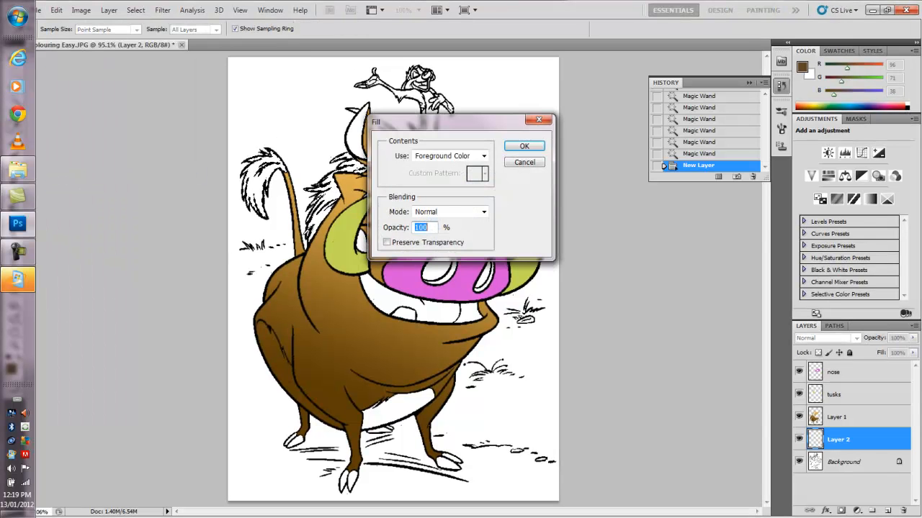
click(524, 146)
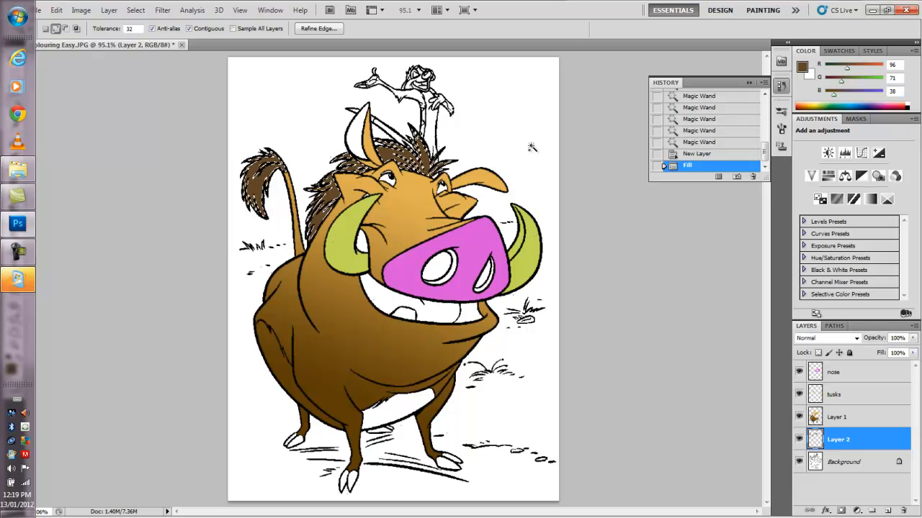
mouse_move(389, 400)
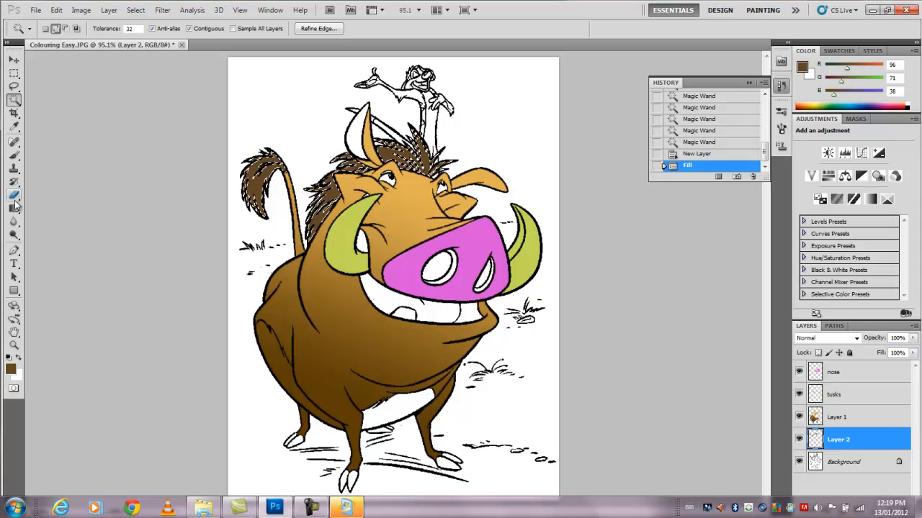
mouse_move(15, 196)
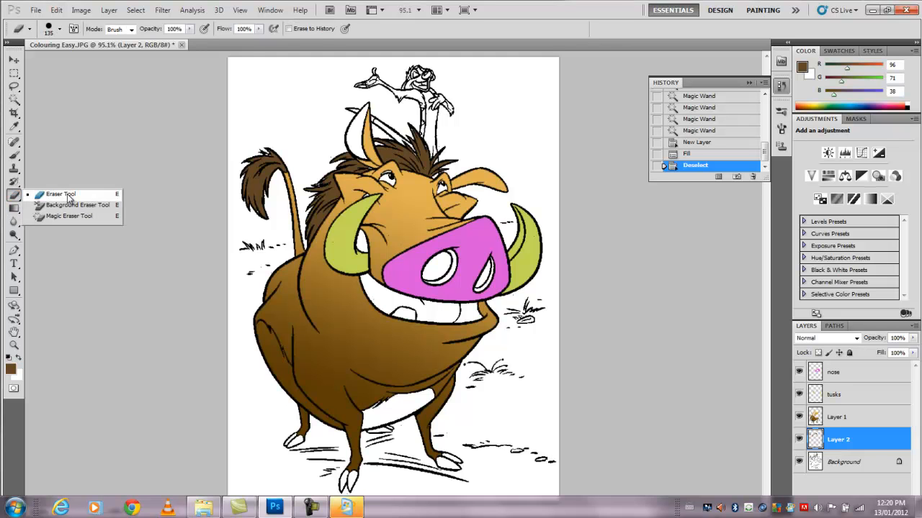
Switch to the Eraser tool and keep its mode set to Brush
click(60, 192)
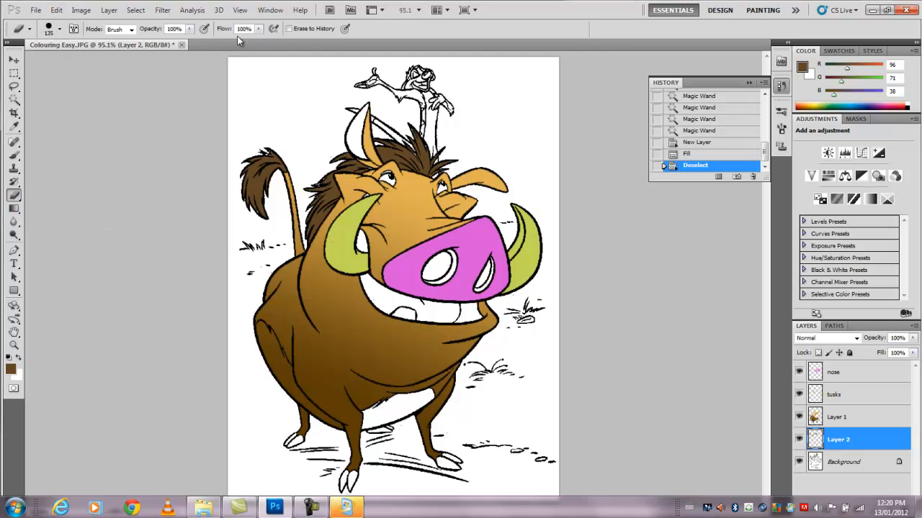
click(132, 29)
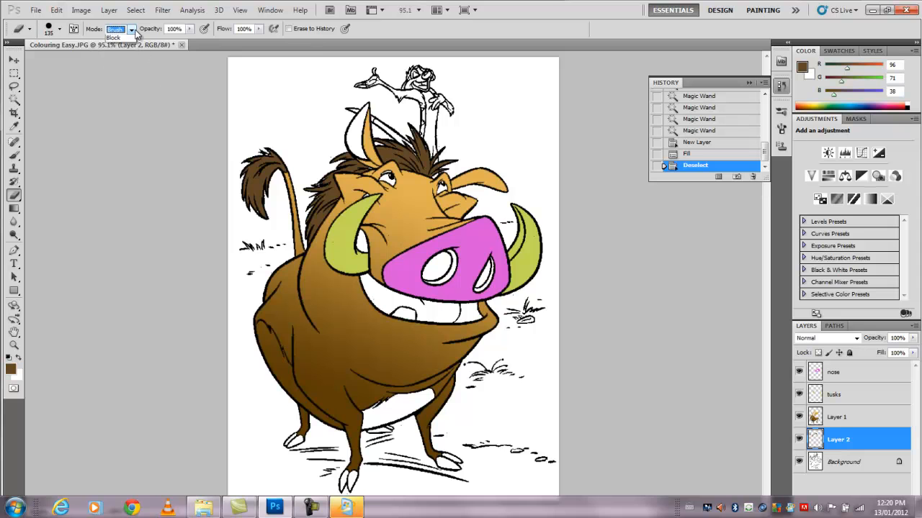
click(131, 29)
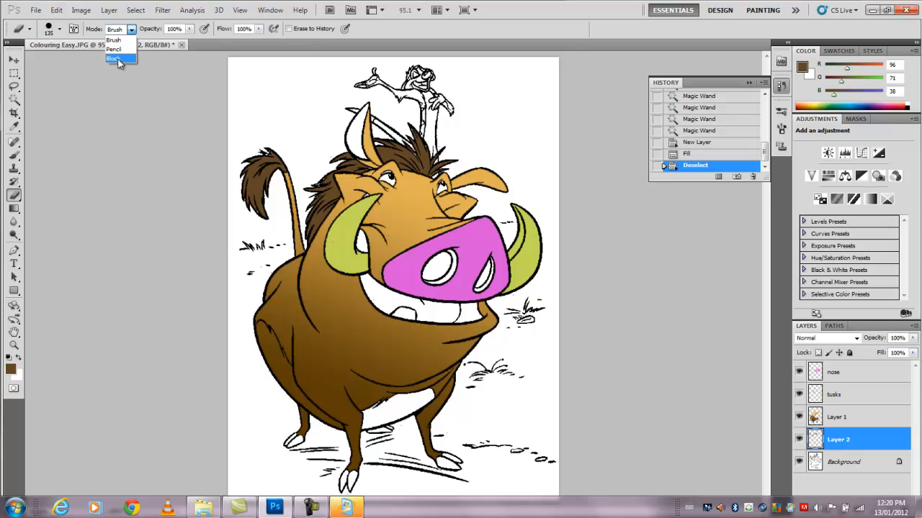
mouse_move(115, 40)
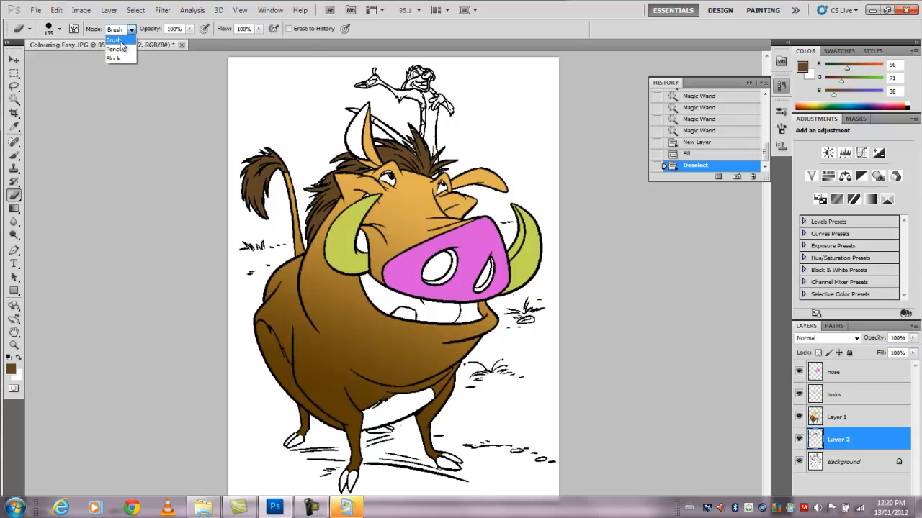
click(112, 41)
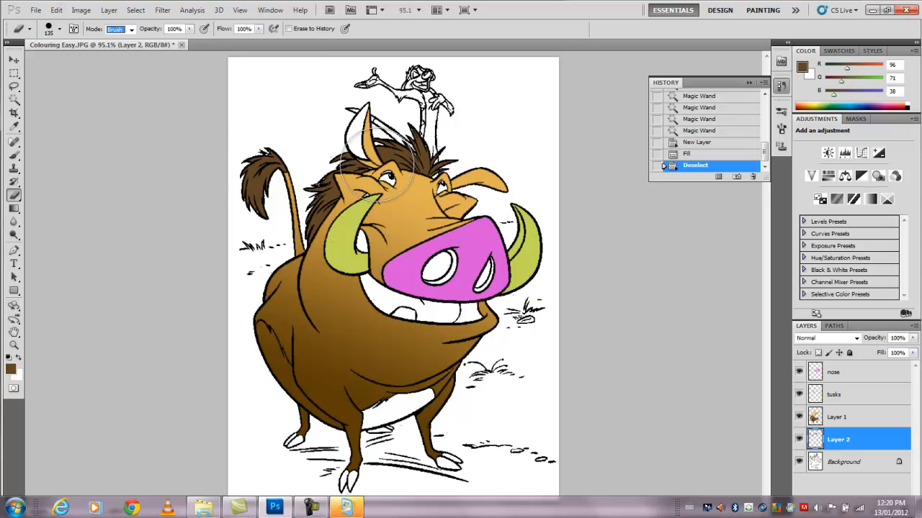